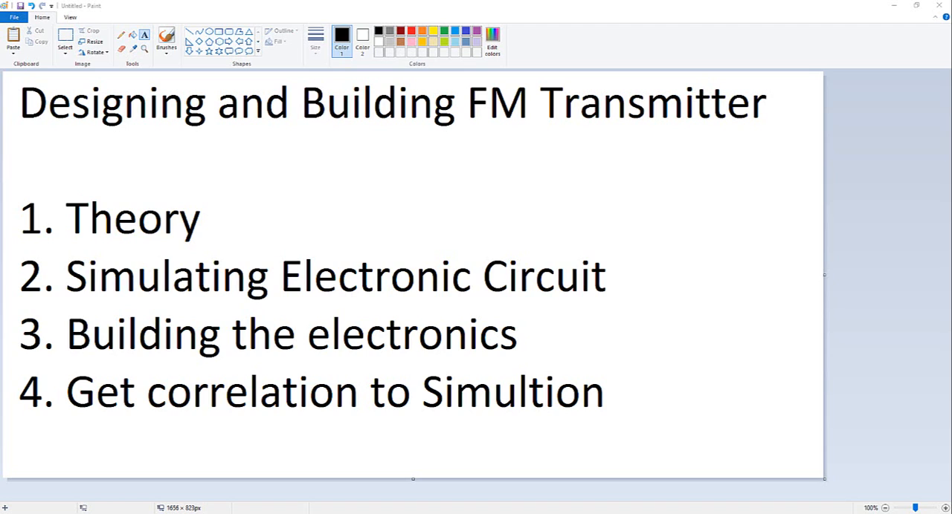
{"action": "mouse_move", "coordinate": [159, 298]}
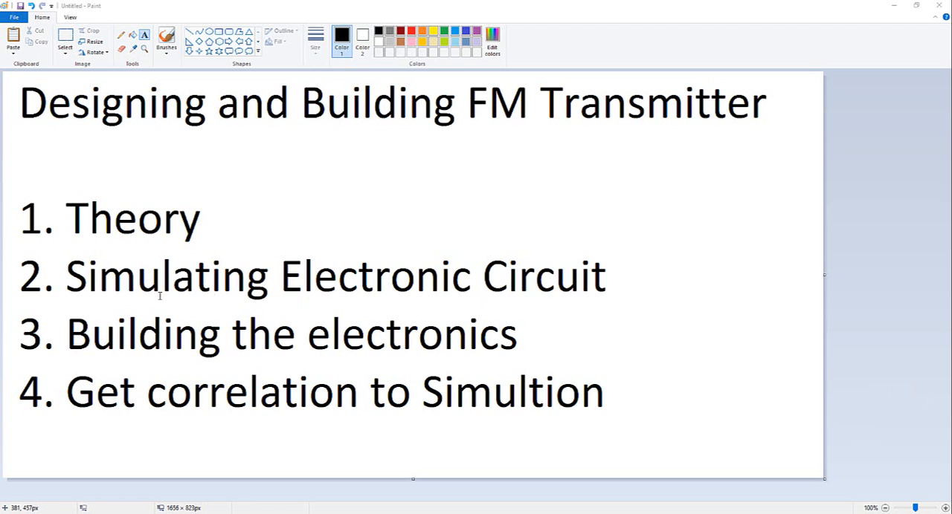
{"action": "mouse_move", "coordinate": [28, 103]}
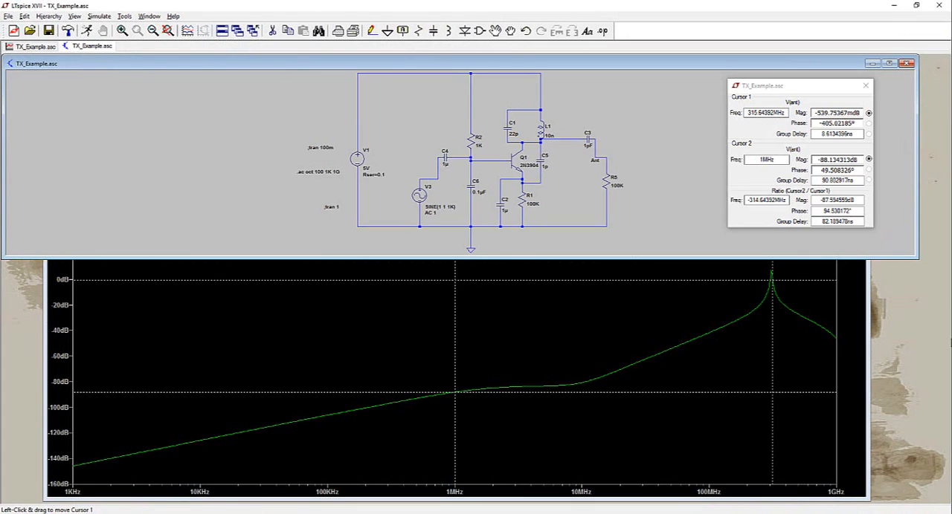
{"action": "mouse_move", "coordinate": [597, 178]}
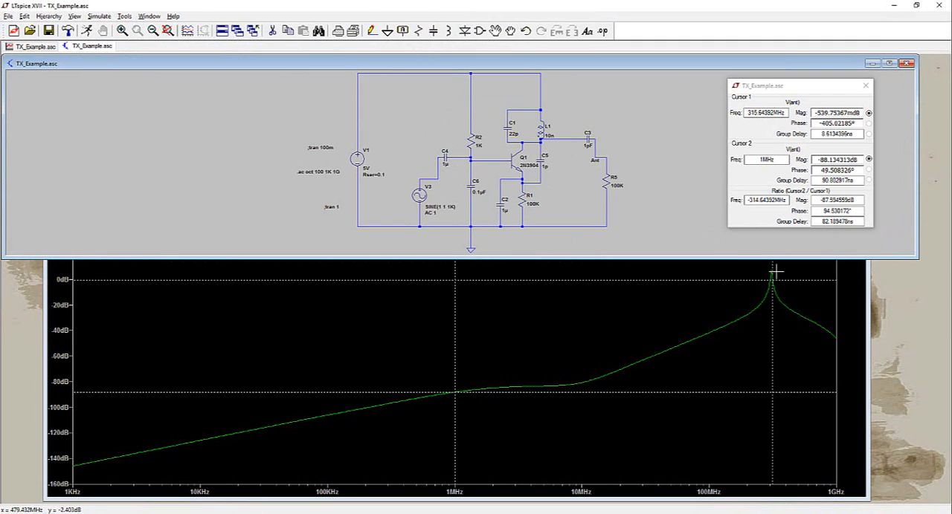
{"action": "mouse_move", "coordinate": [836, 159]}
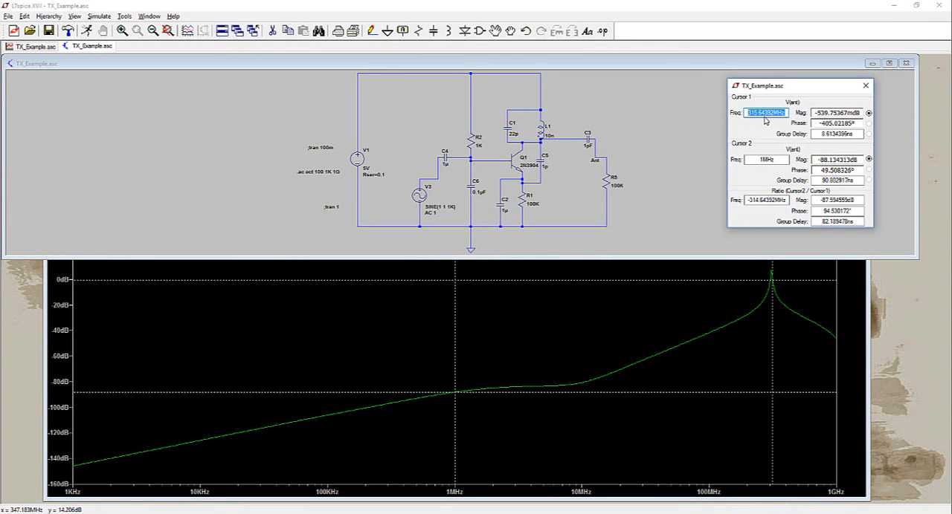
{"action": "mouse_move", "coordinate": [810, 112]}
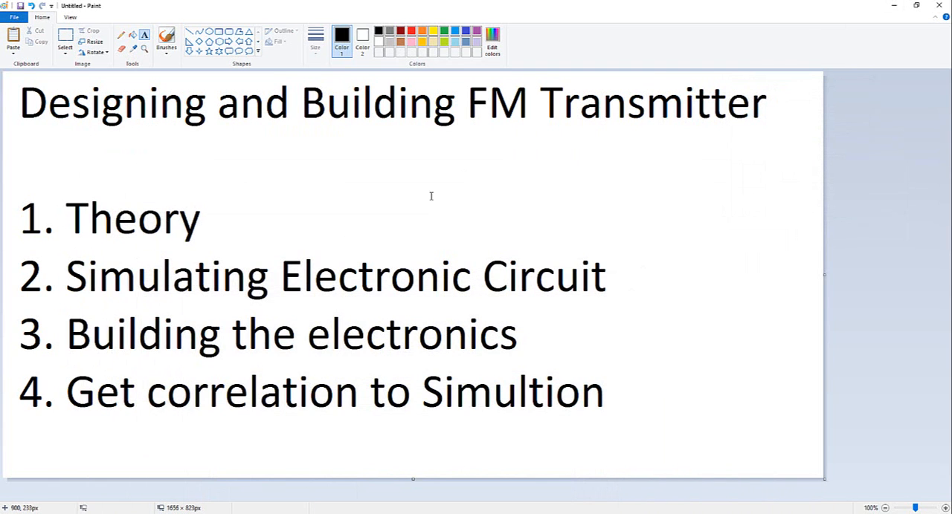
{"action": "mouse_move", "coordinate": [333, 250]}
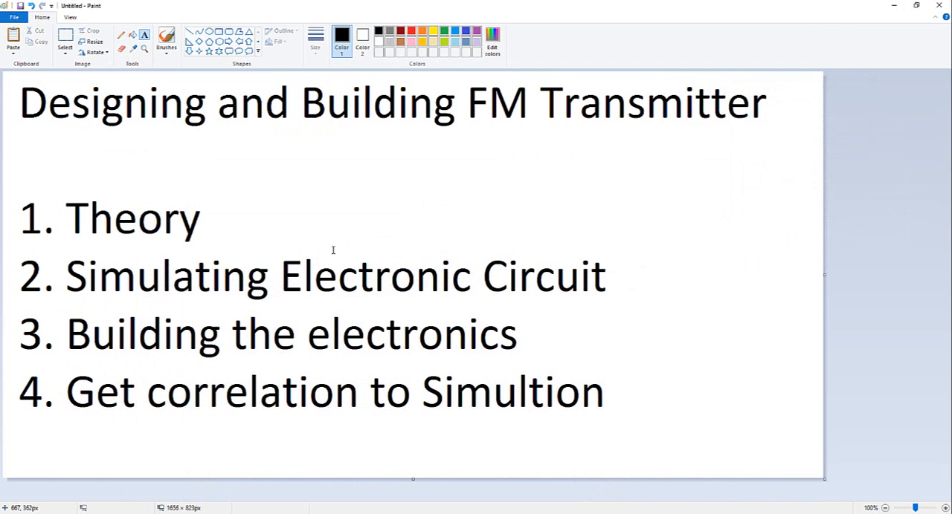
{"action": "mouse_move", "coordinate": [215, 297]}
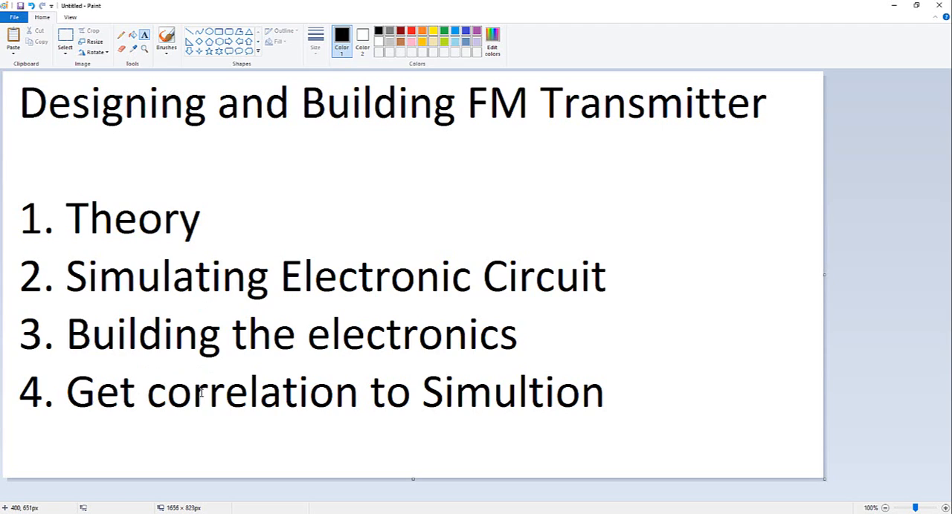
{"action": "mouse_move", "coordinate": [217, 388]}
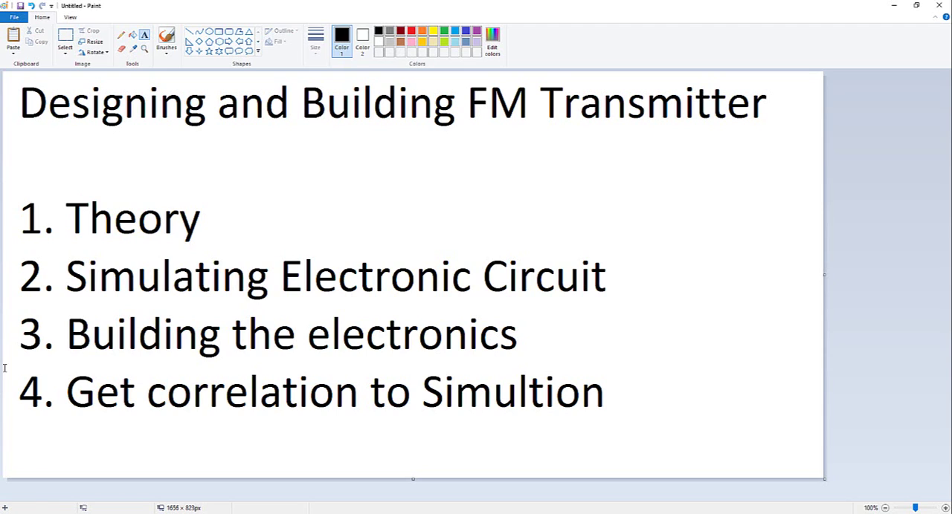
{"action": "mouse_move", "coordinate": [419, 216]}
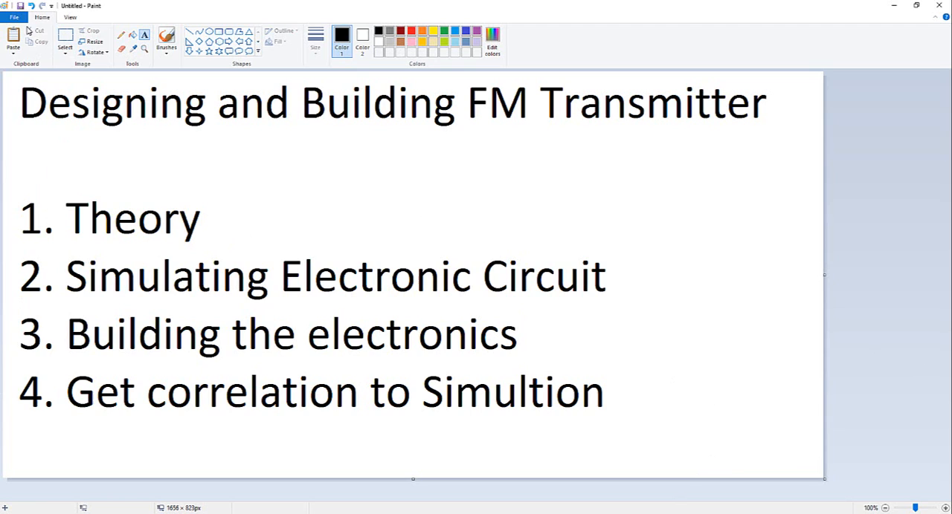
{"action": "mouse_move", "coordinate": [12, 16]}
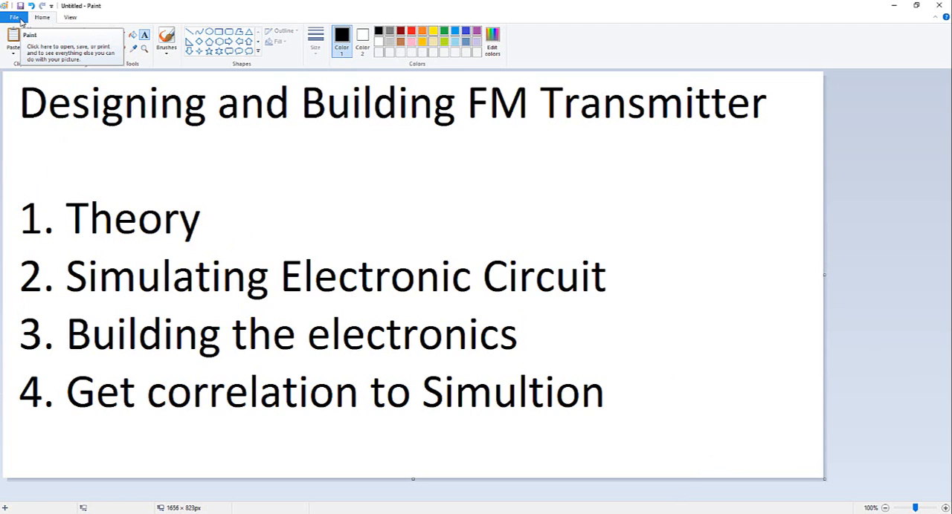
- Start a new blank picture, discarding the outline page without saving
{"action": "left_click", "coordinate": [12, 16]}
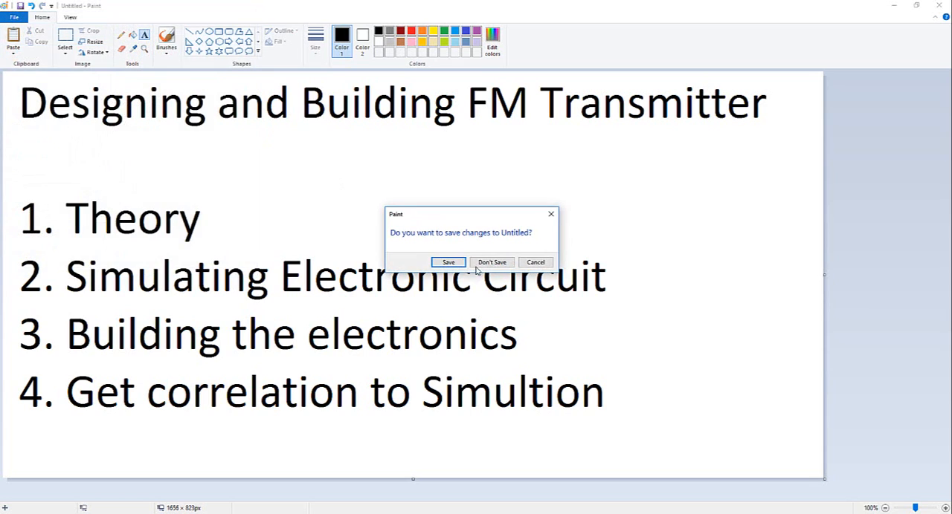
{"action": "left_click", "coordinate": [491, 262]}
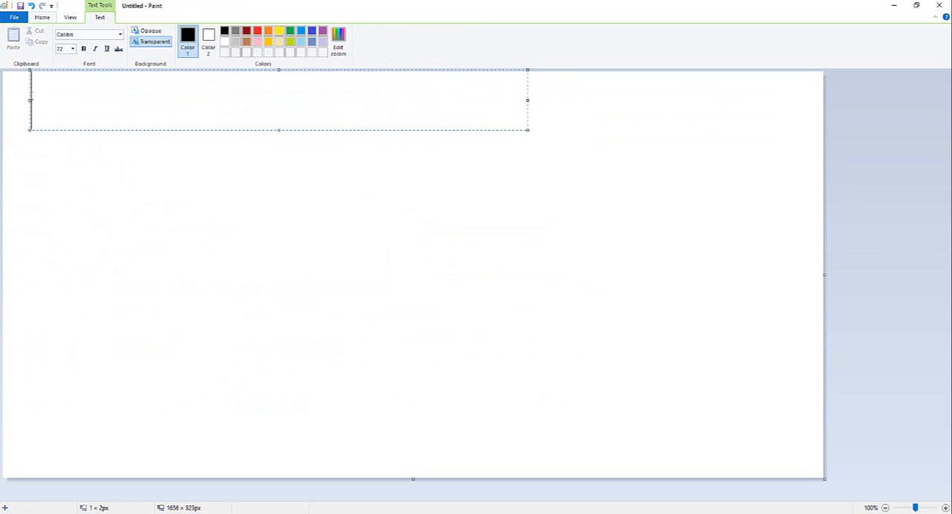
{"action": "mouse_move", "coordinate": [278, 132]}
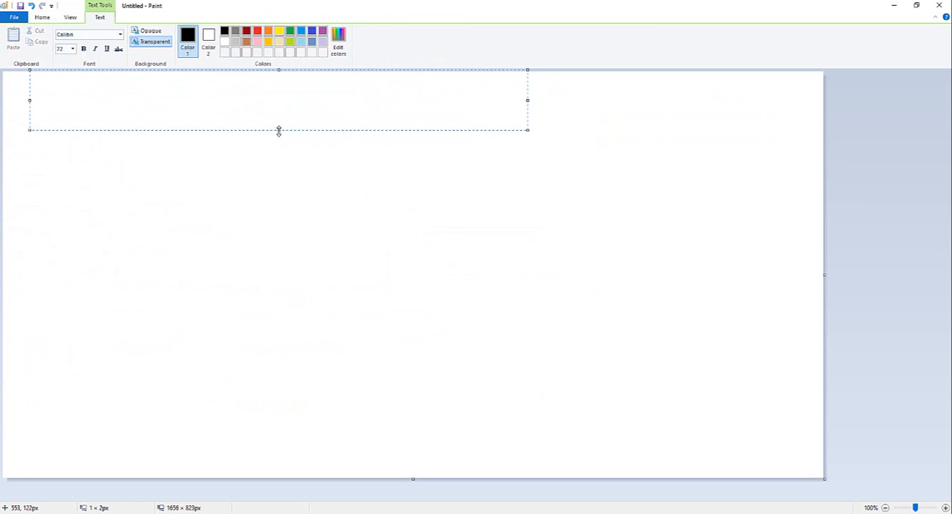
- Write 'Carrier Wave' with '88Mhz-108Mhz' beneath it in an enlarged text box at top left
{"action": "left_click_drag", "start_coordinate": [278, 130], "coordinate": [278, 142]}
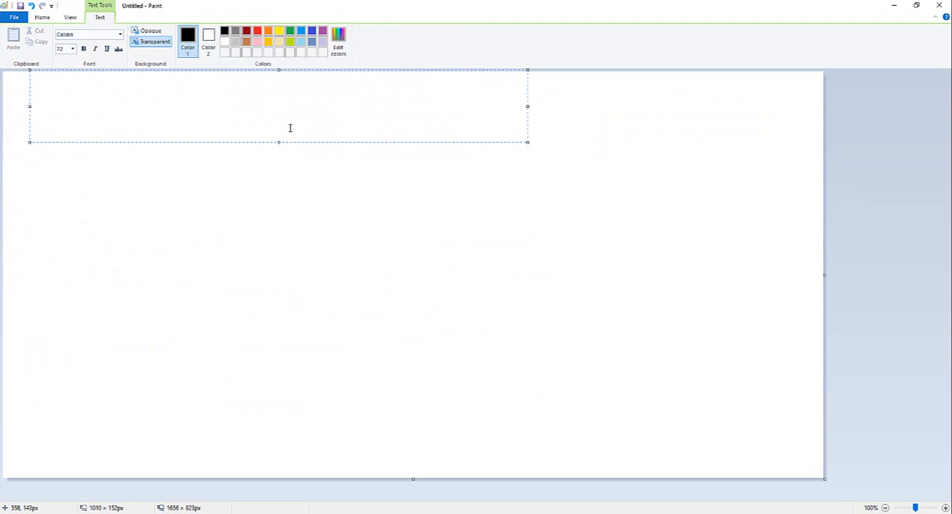
{"action": "type", "text": "Ca"}
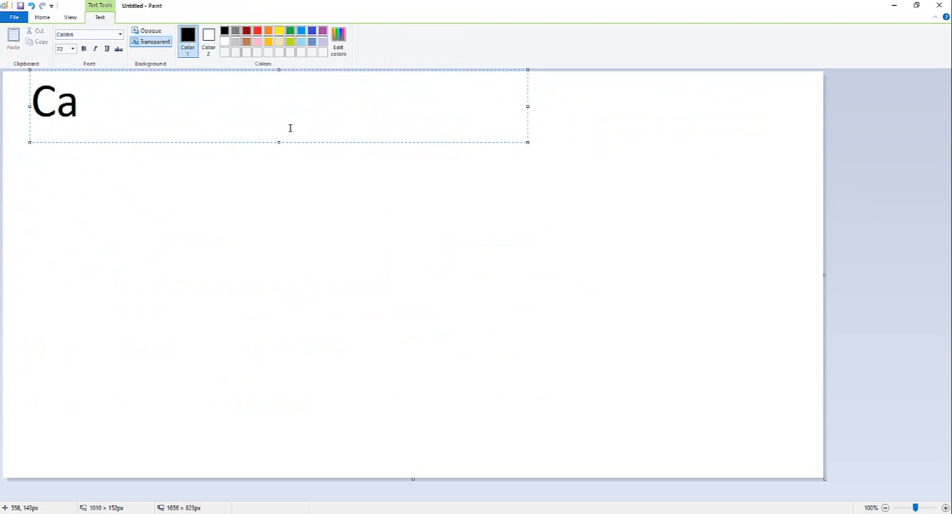
{"action": "type", "text": "rrier Wave"}
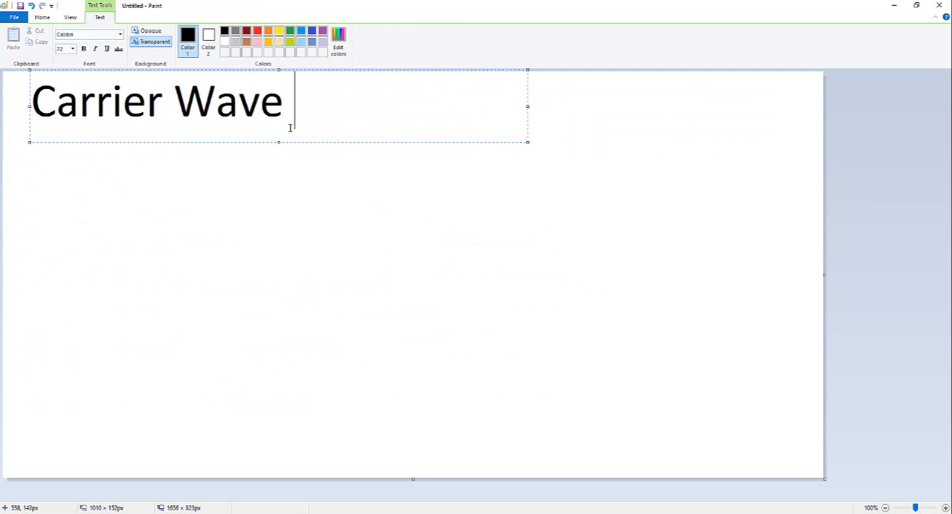
{"action": "type", "text": "88"}
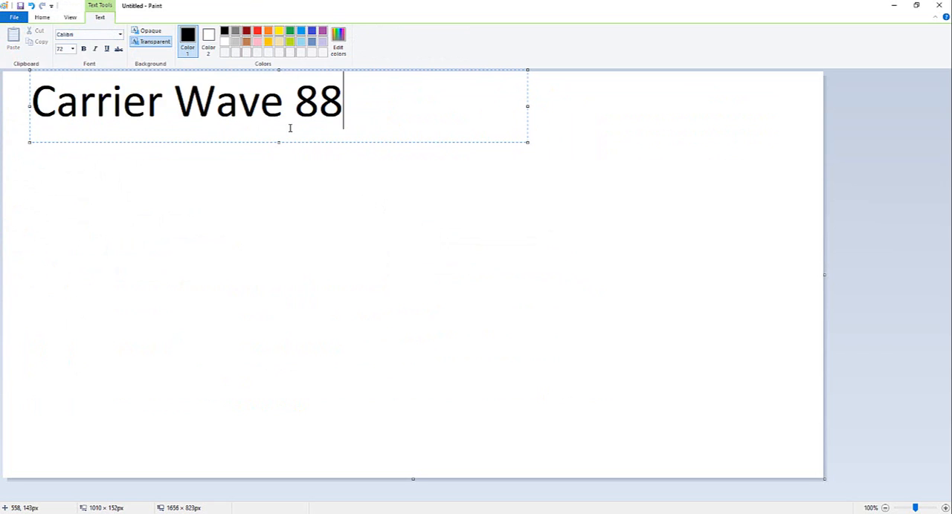
{"action": "type", "text": "M"}
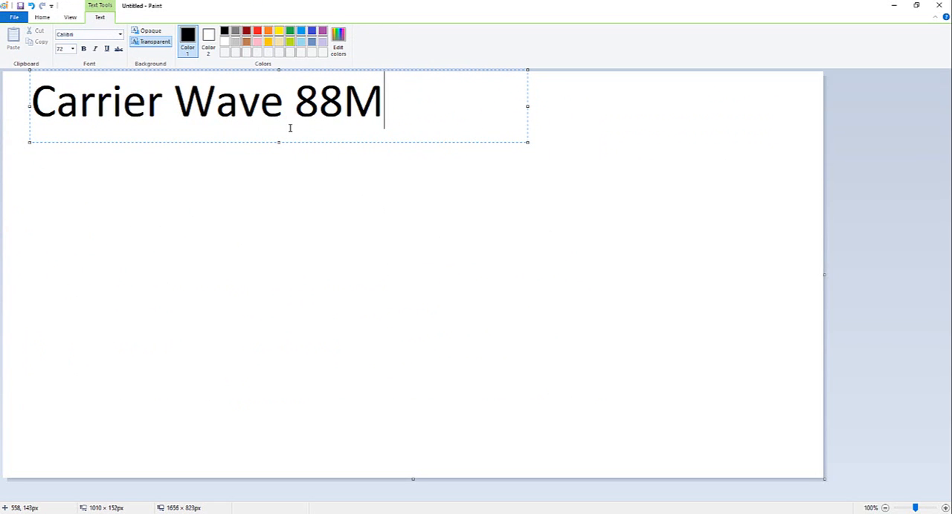
{"action": "type", "text": "hz-1"}
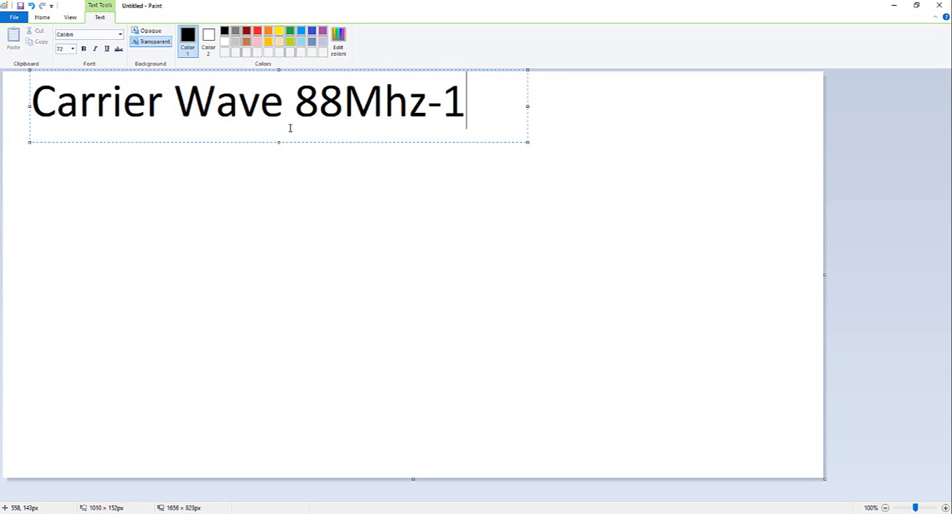
{"action": "type", "text": "08Mhz"}
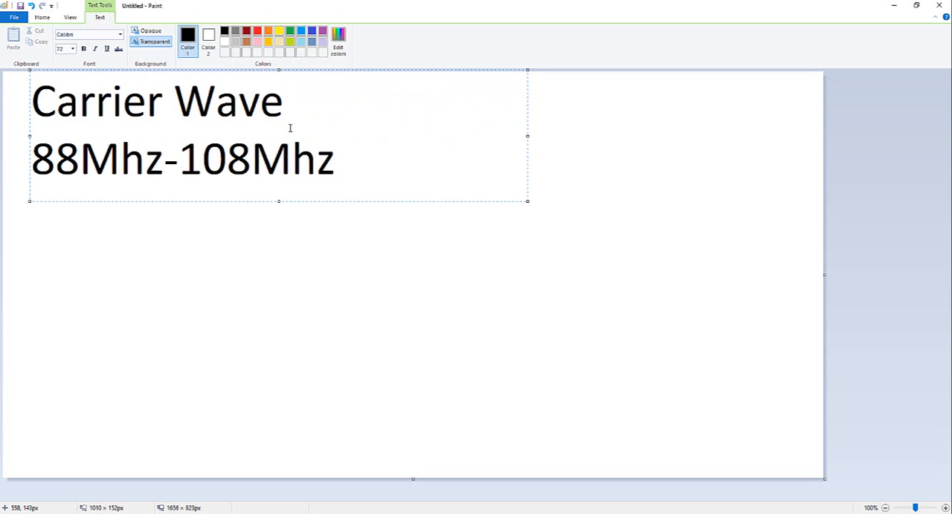
{"action": "left_click_drag", "start_coordinate": [279, 201], "coordinate": [279, 259]}
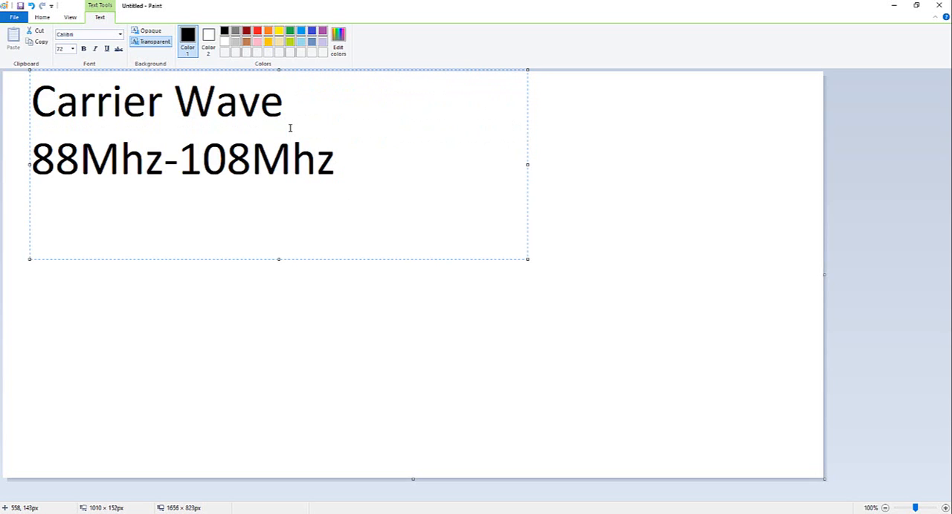
{"action": "key", "text": "Enter"}
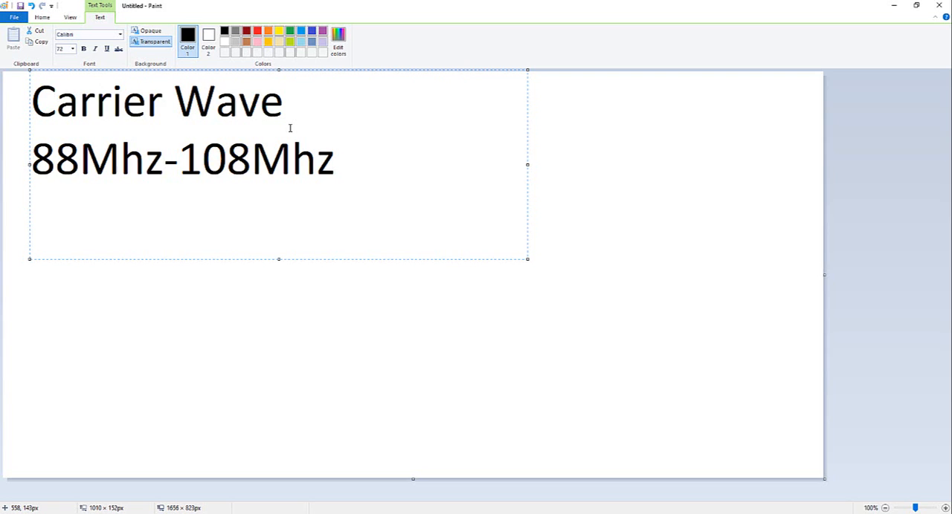
- Add a 'Sound wave' line below the frequency range and start a new line
{"action": "key", "text": "Enter"}
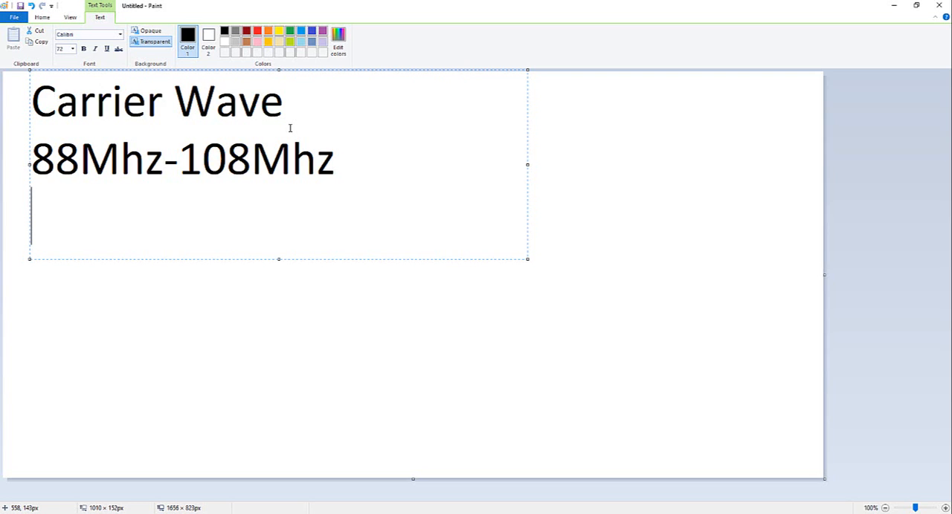
{"action": "mouse_move", "coordinate": [262, 146]}
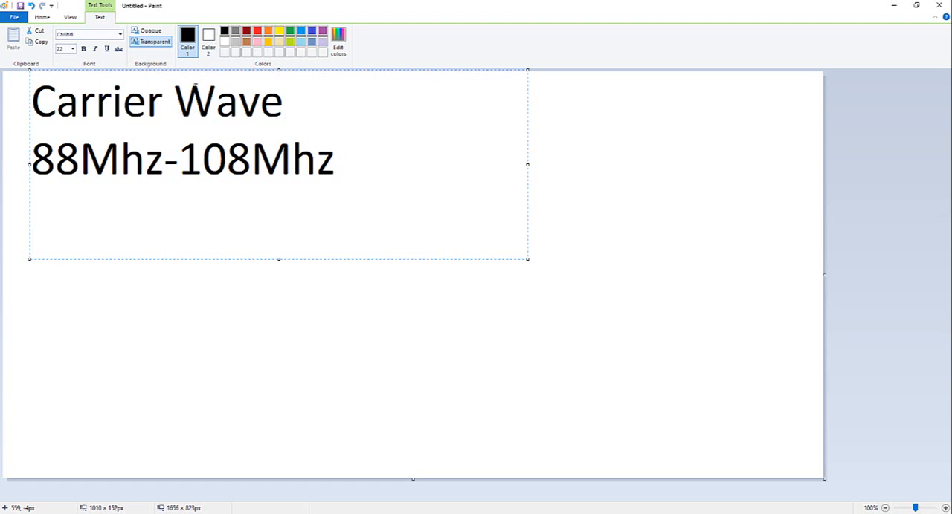
{"action": "mouse_move", "coordinate": [395, 189]}
{"action": "type", "text": "So"}
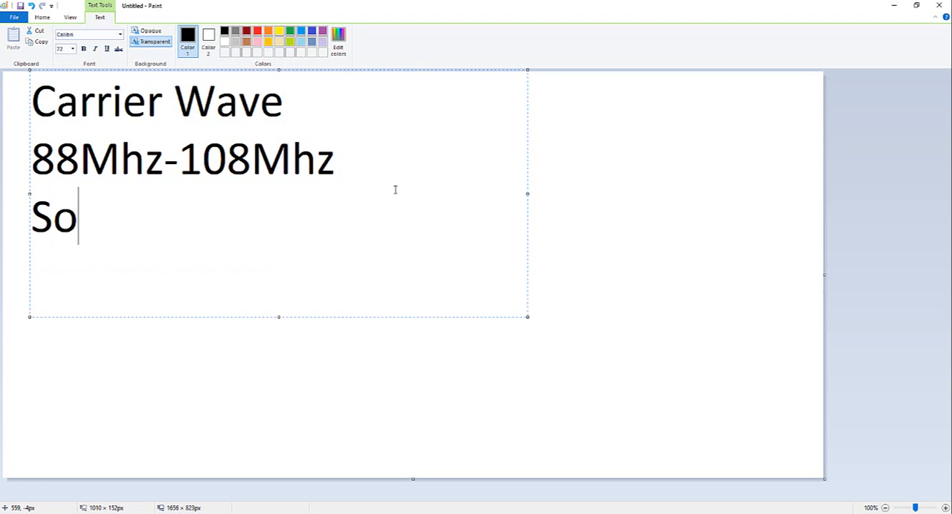
{"action": "type", "text": "und wave"}
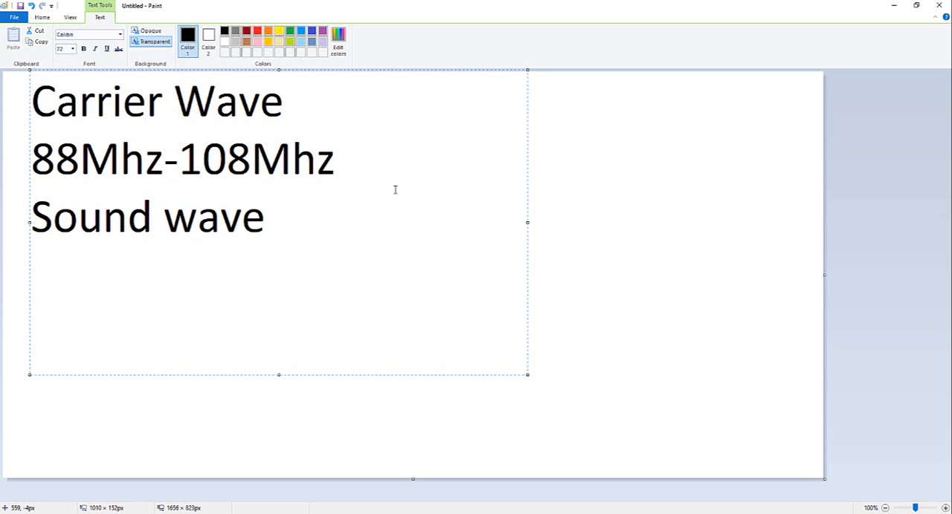
{"action": "key", "text": "enter"}
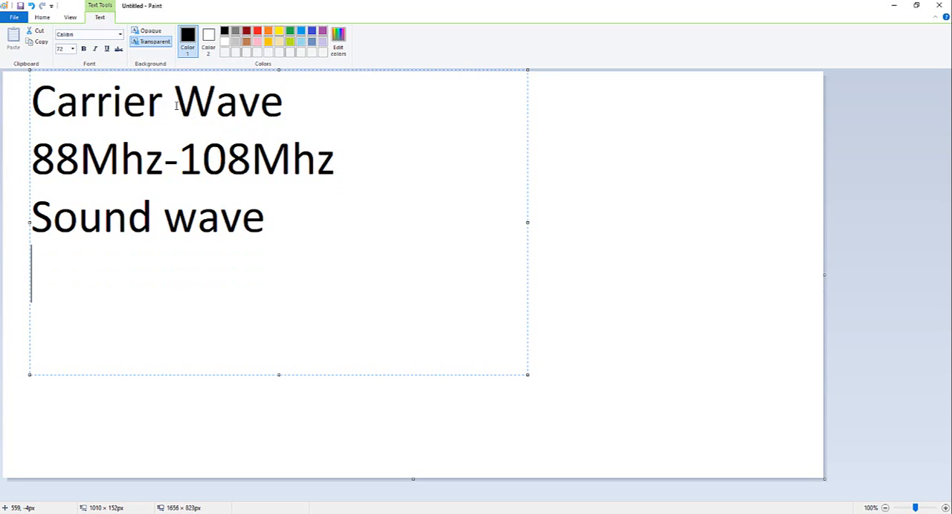
{"action": "mouse_move", "coordinate": [342, 427]}
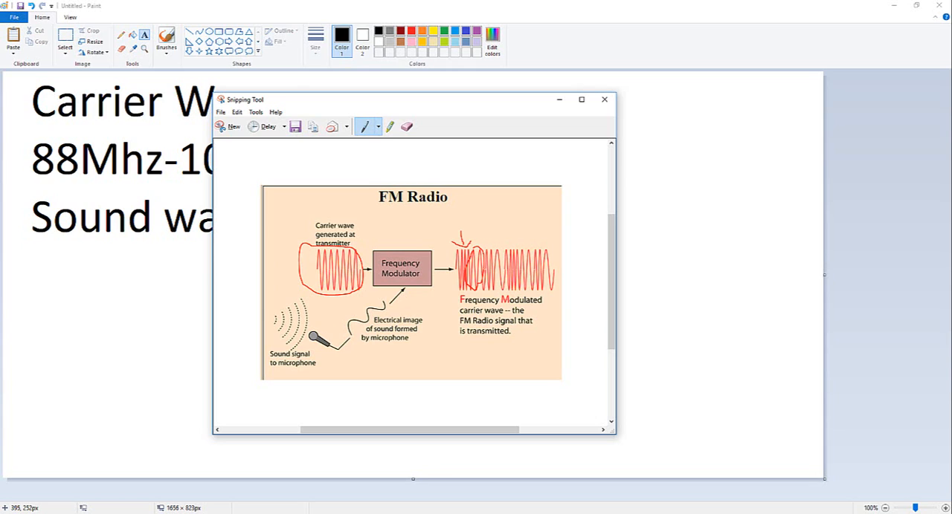
{"action": "mouse_move", "coordinate": [476, 101]}
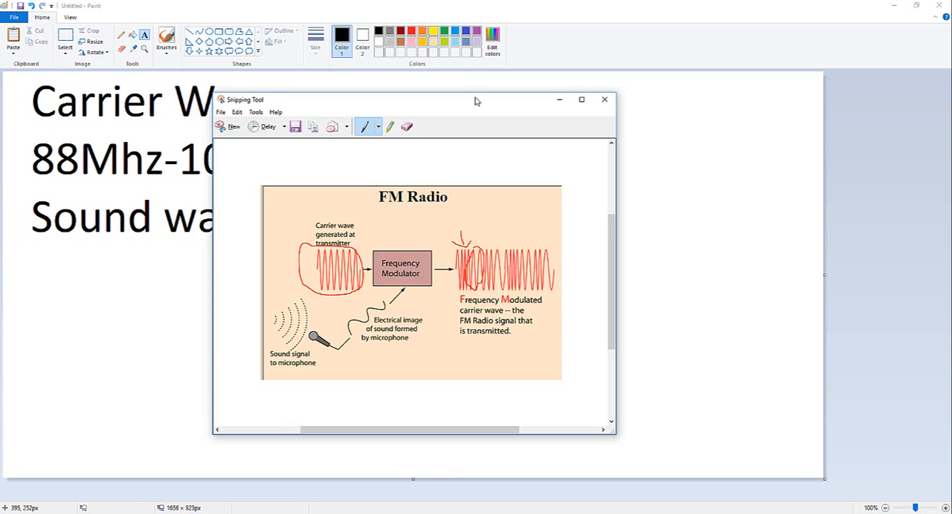
{"action": "mouse_move", "coordinate": [674, 114]}
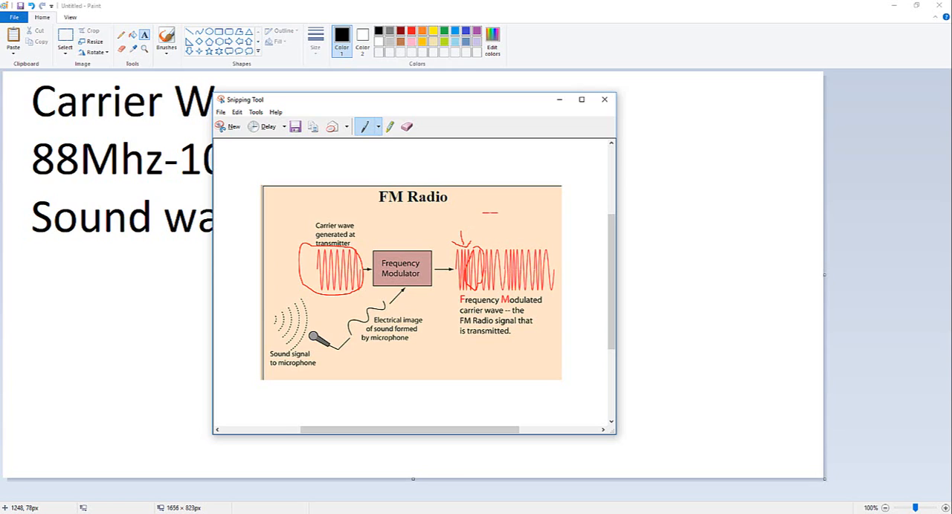
- Handwrite 'TX' in red above the modulated carrier wave in the FM Radio diagram
{"action": "left_click_drag", "start_coordinate": [487, 215], "coordinate": [502, 223]}
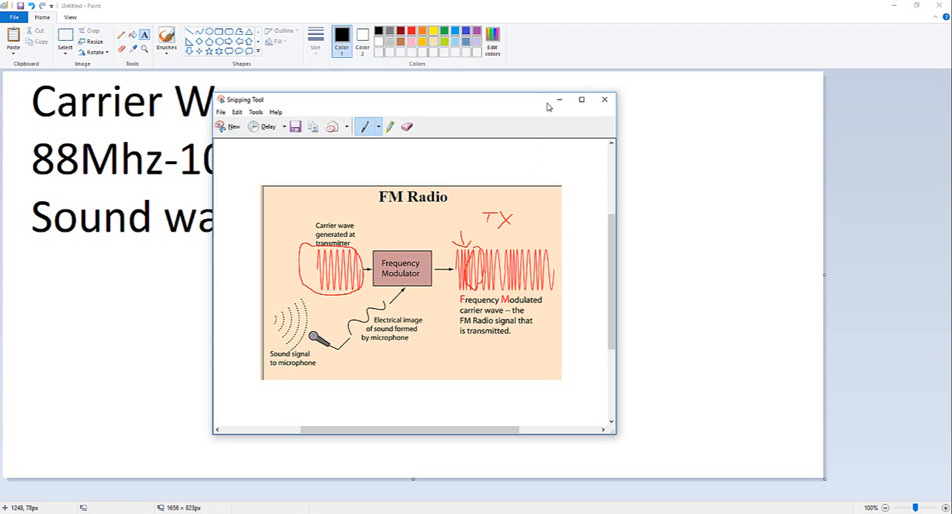
{"action": "mouse_move", "coordinate": [559, 101]}
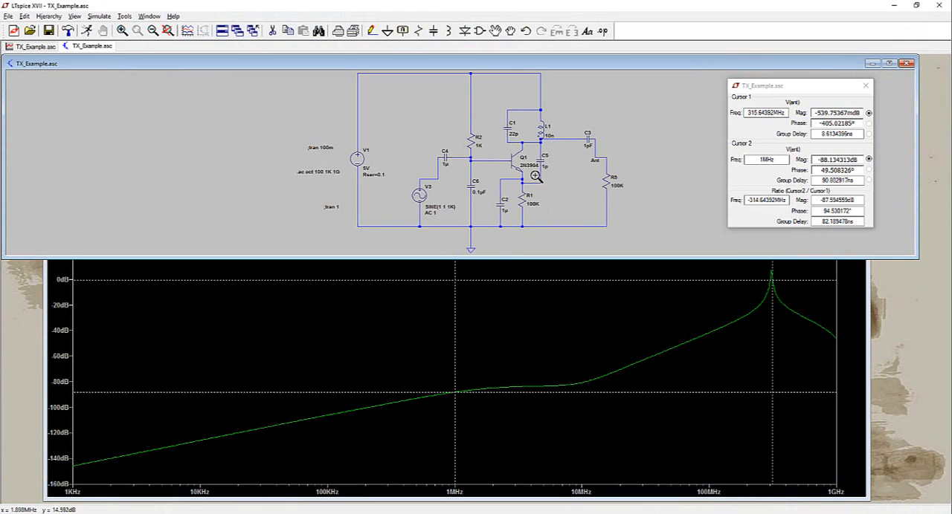
{"action": "mouse_move", "coordinate": [455, 186]}
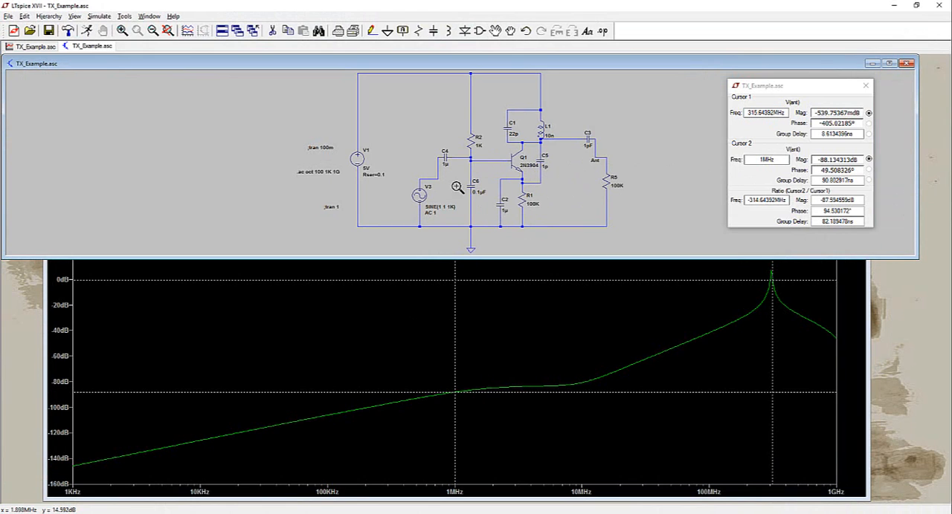